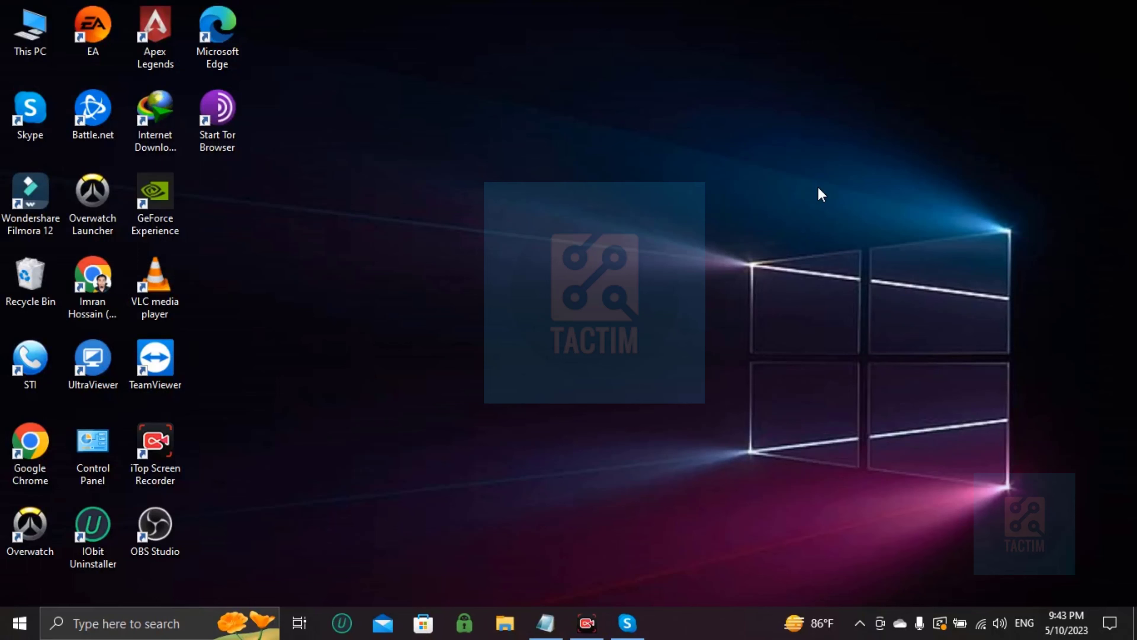
Launch Chrome from the desktop and land on the Canva home page
click(92, 283)
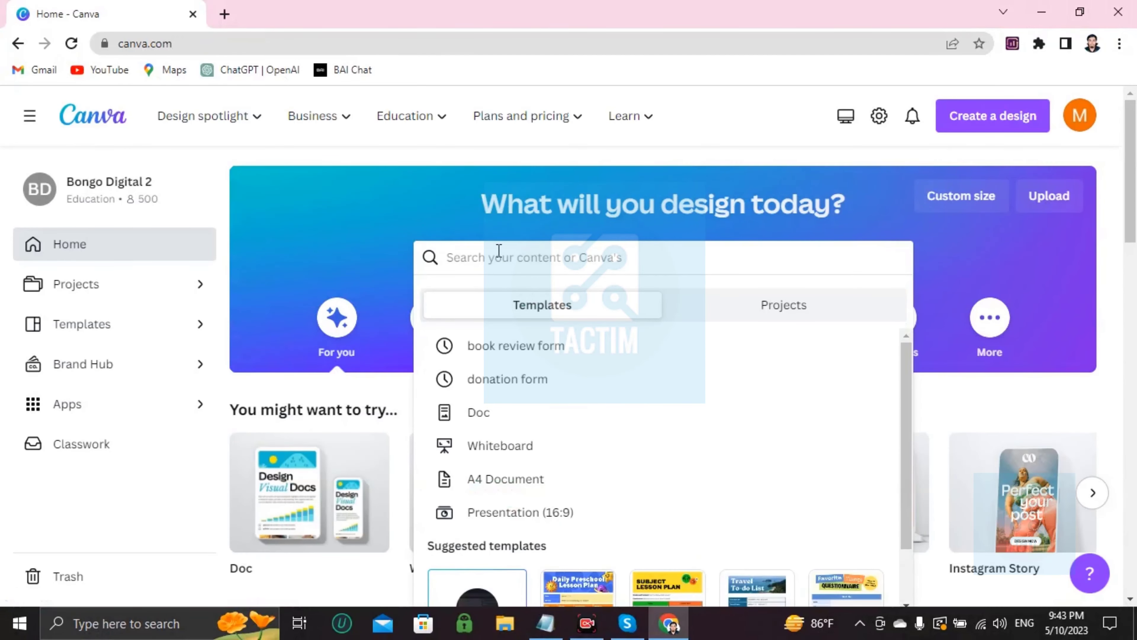
Search Canva for 'sign up form' and open the Light Blue White Minimalist Sign Up Form template
text(sign up for)
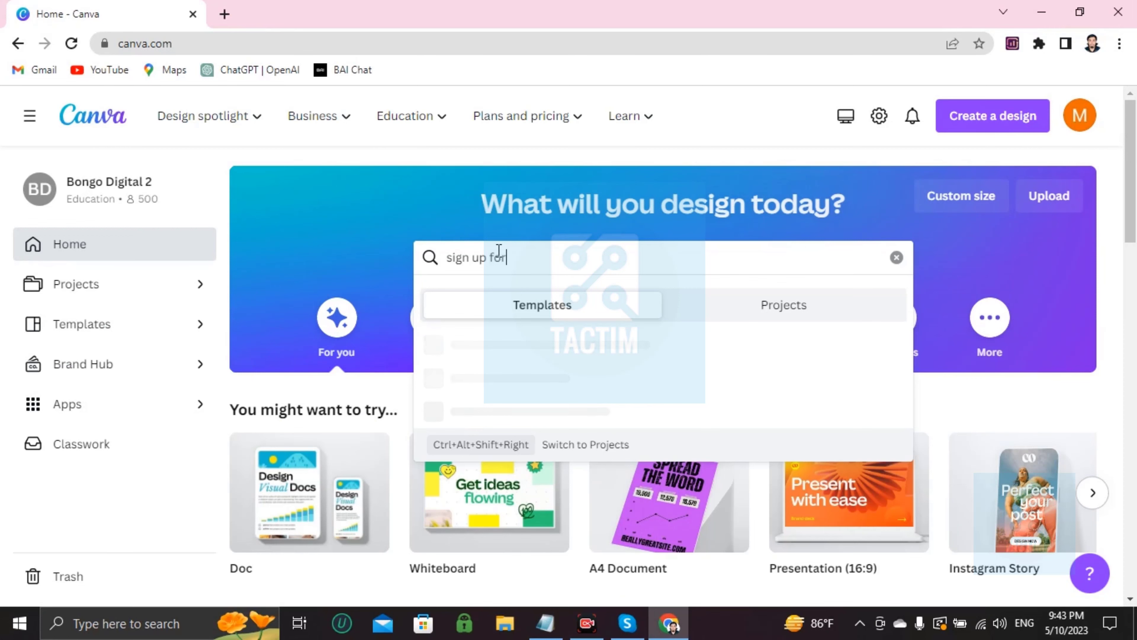
key(Enter)
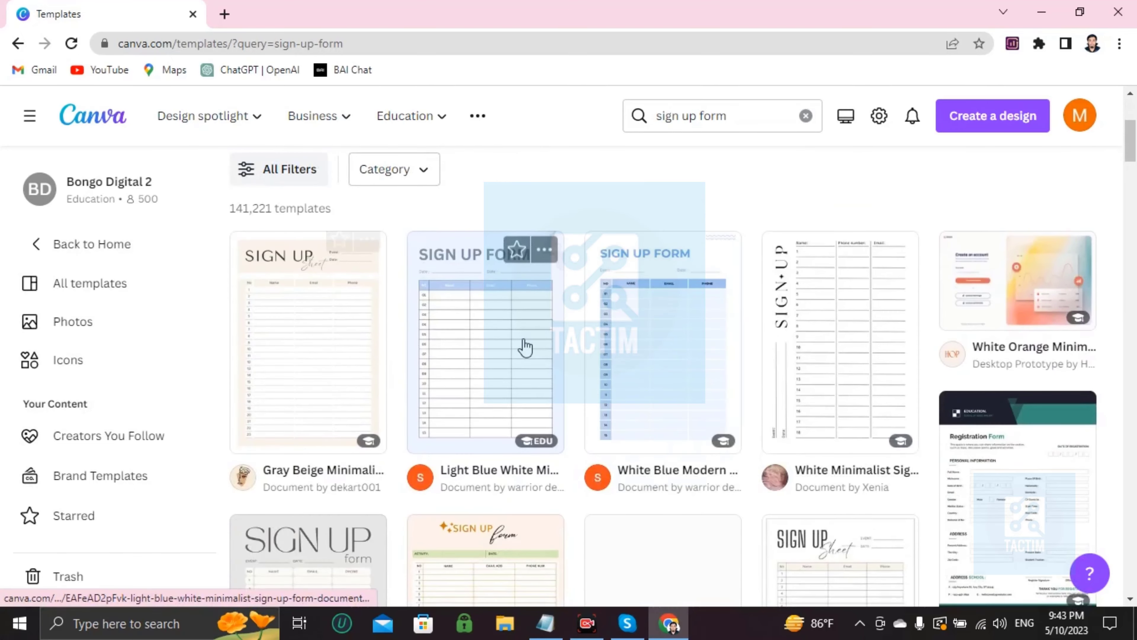
scroll(down, 3)
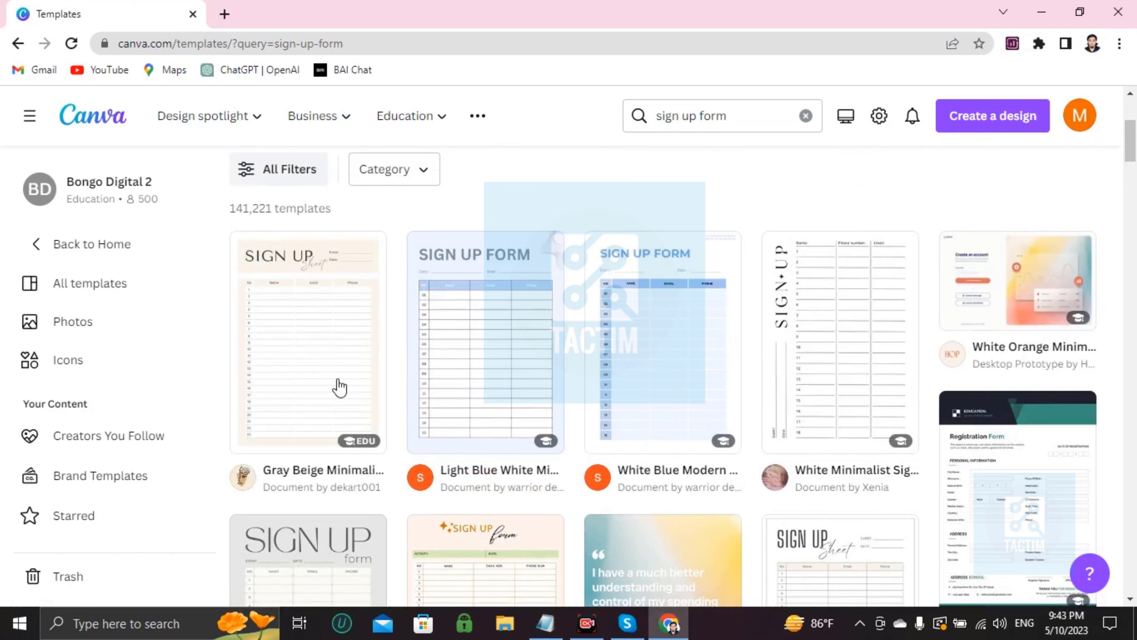
mouse_move(474, 351)
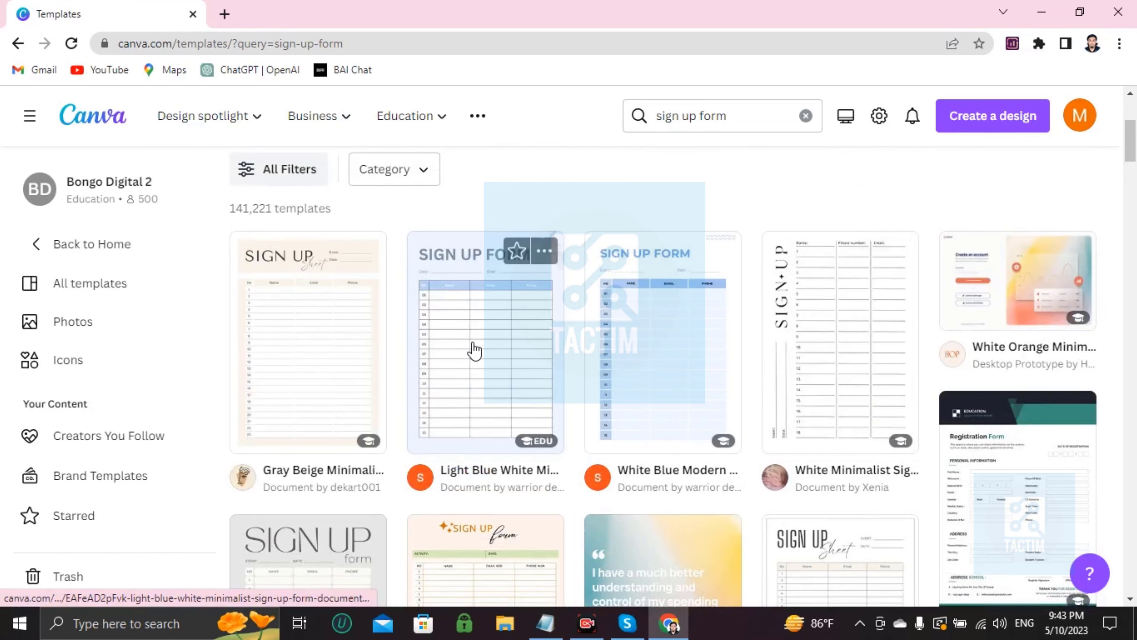
click(484, 341)
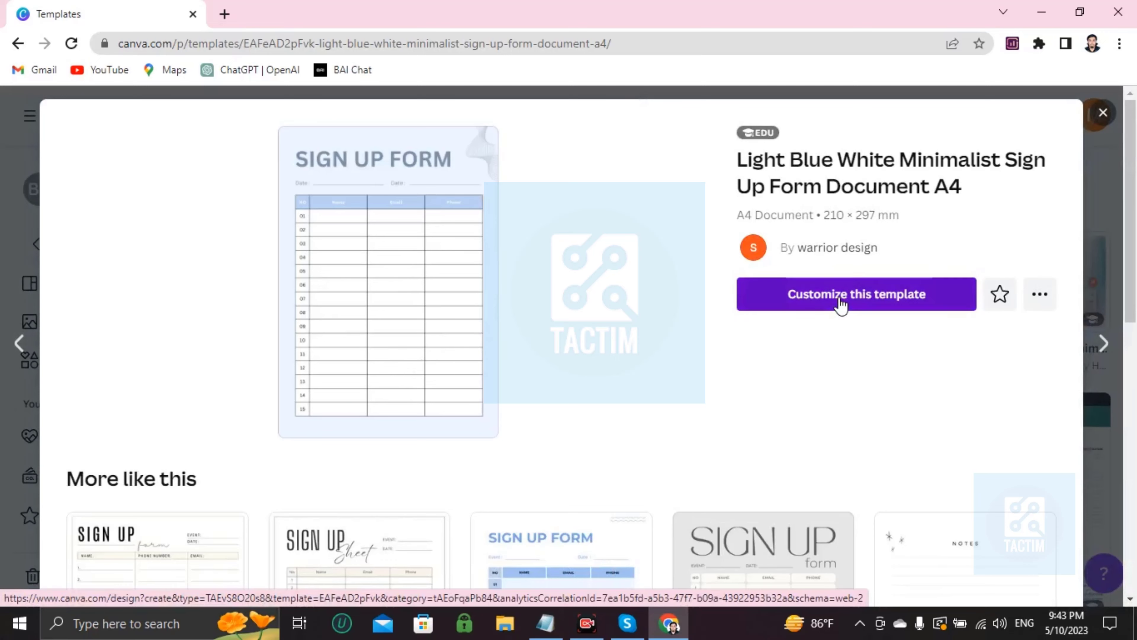
Customize the light blue sign up form template so it opens in the editor
click(855, 294)
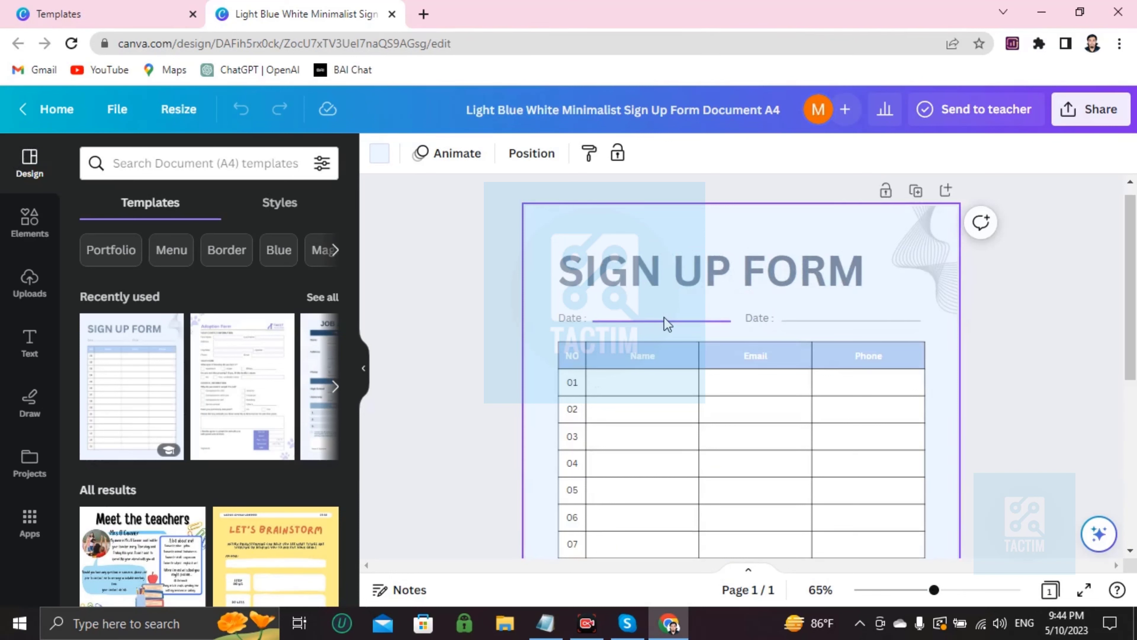
Enter 02/03/2023 on the first Date line of the form header
click(662, 320)
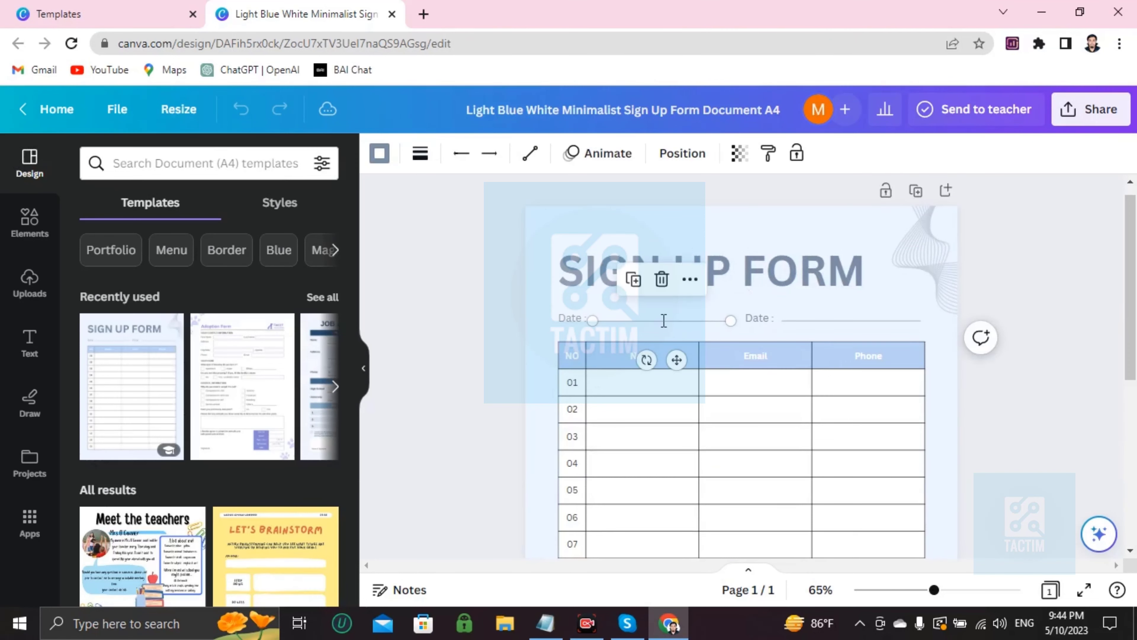
click(661, 320)
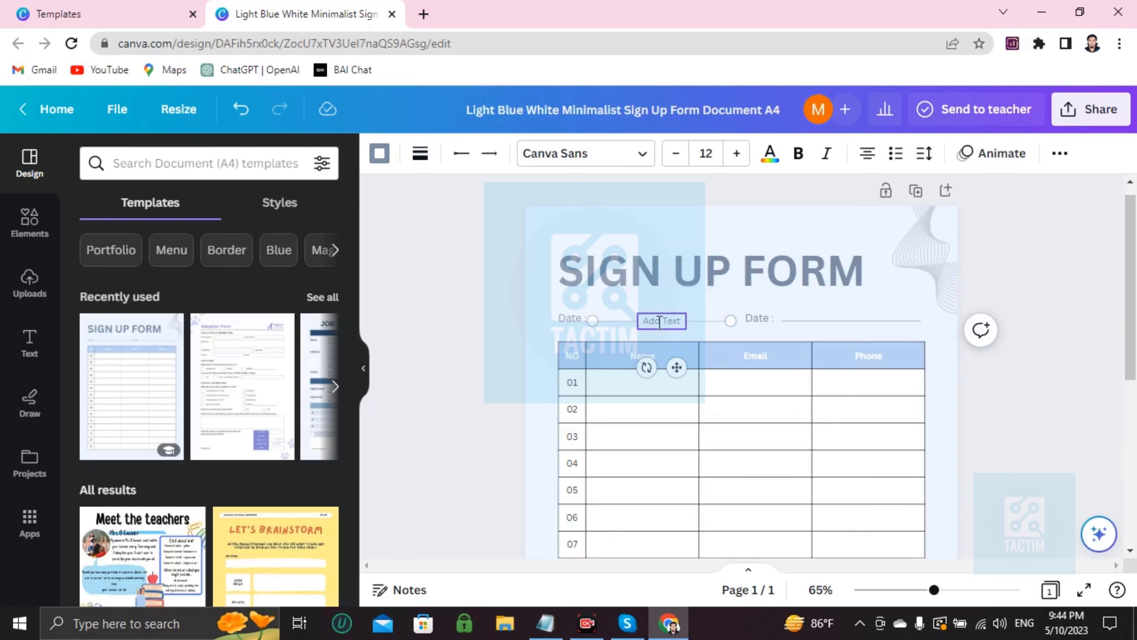
click(668, 348)
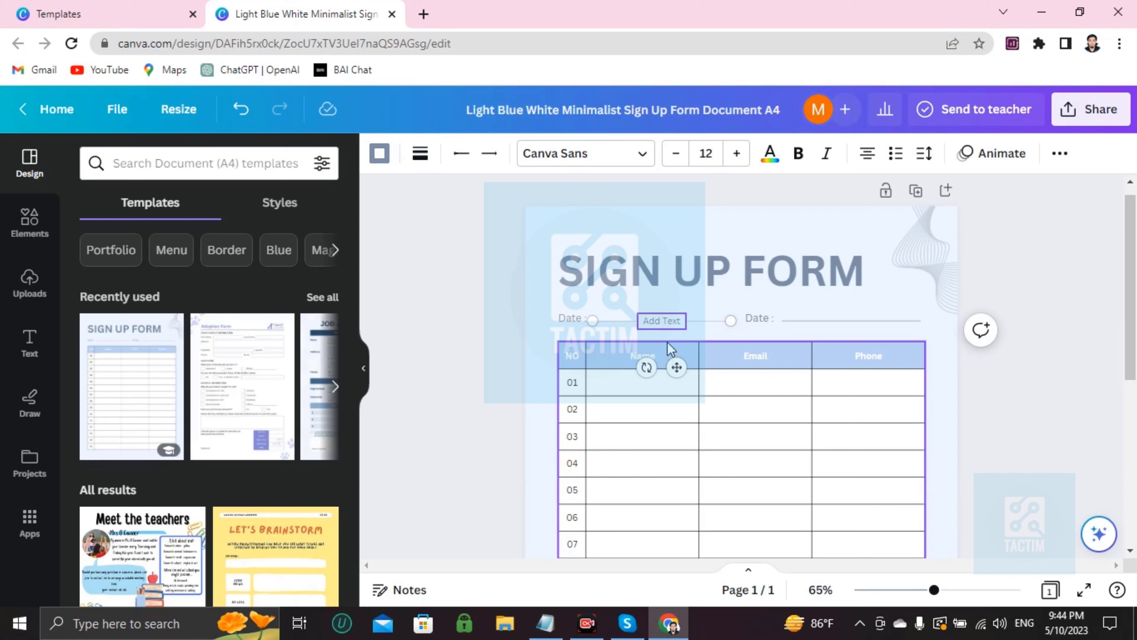
text(02/03/2023)
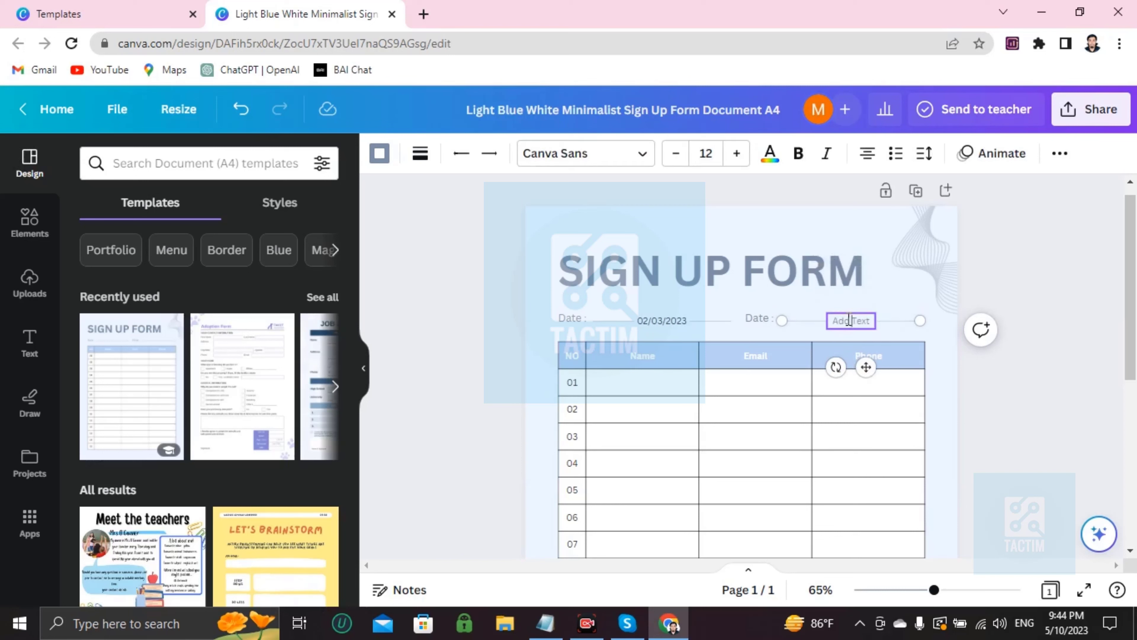
Relabel the second Date field as 'Year :' and fill it with 2023
click(756, 318)
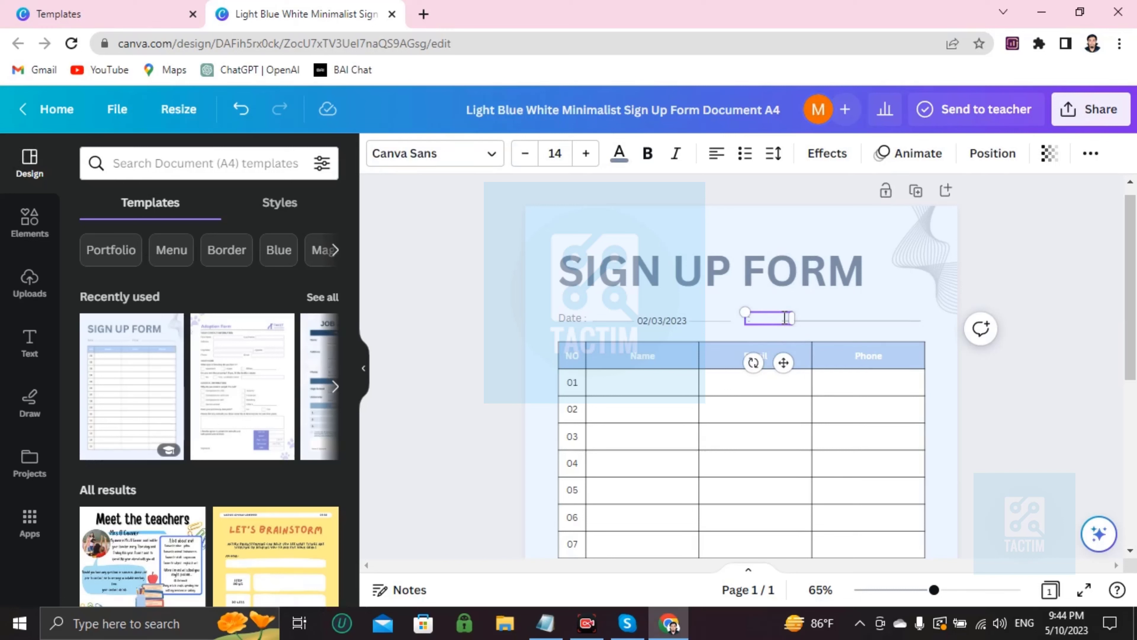
text(Year :)
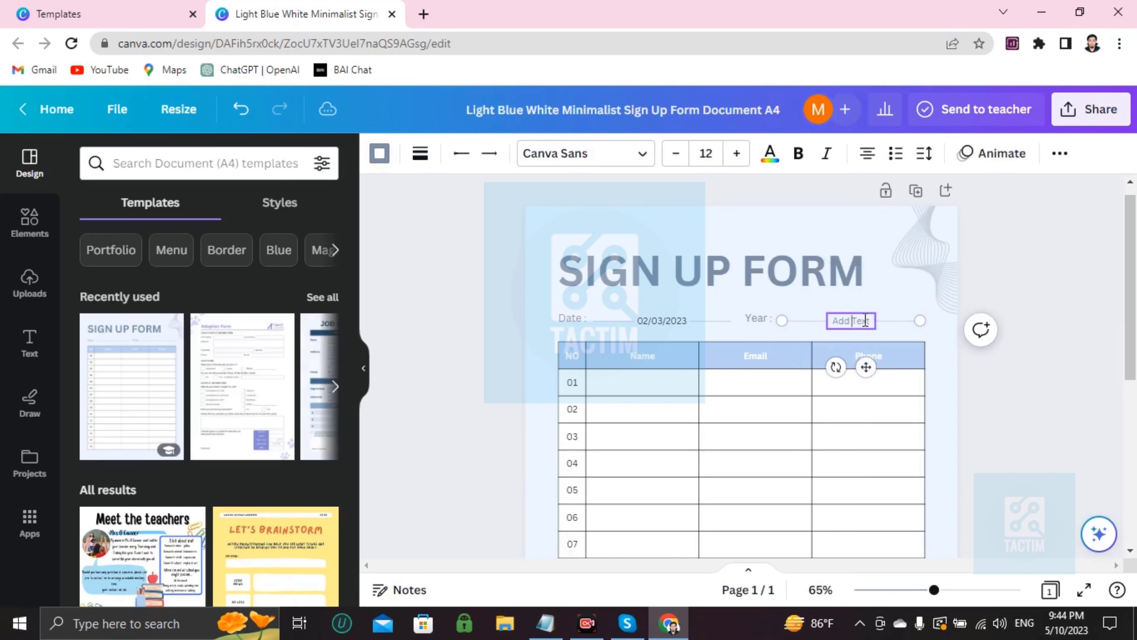
text(2023)
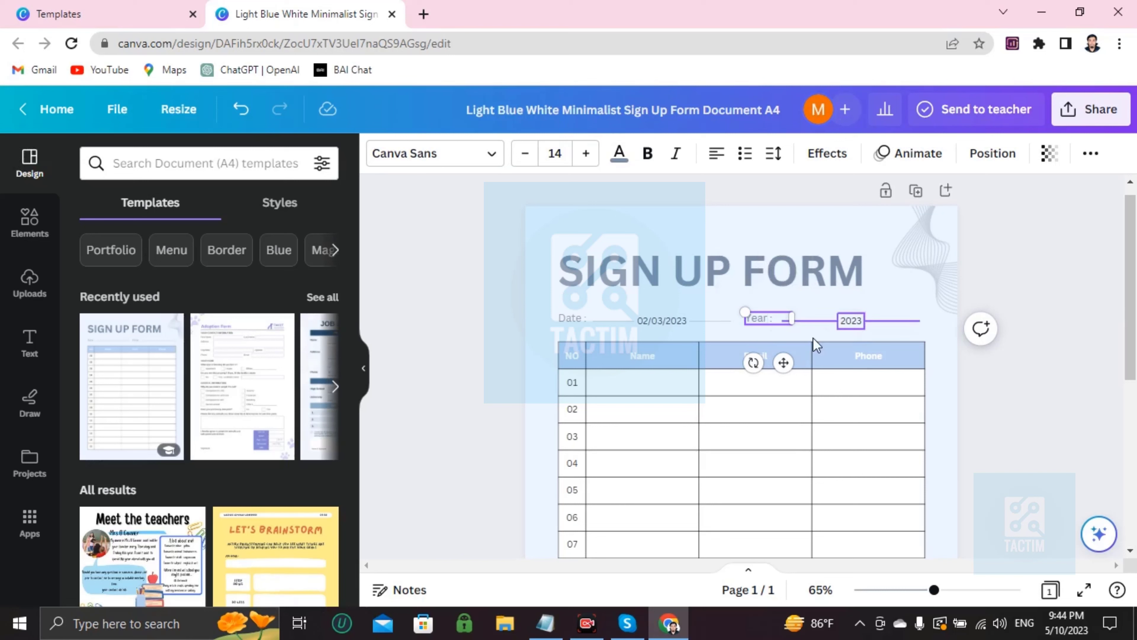
scroll(down, 3)
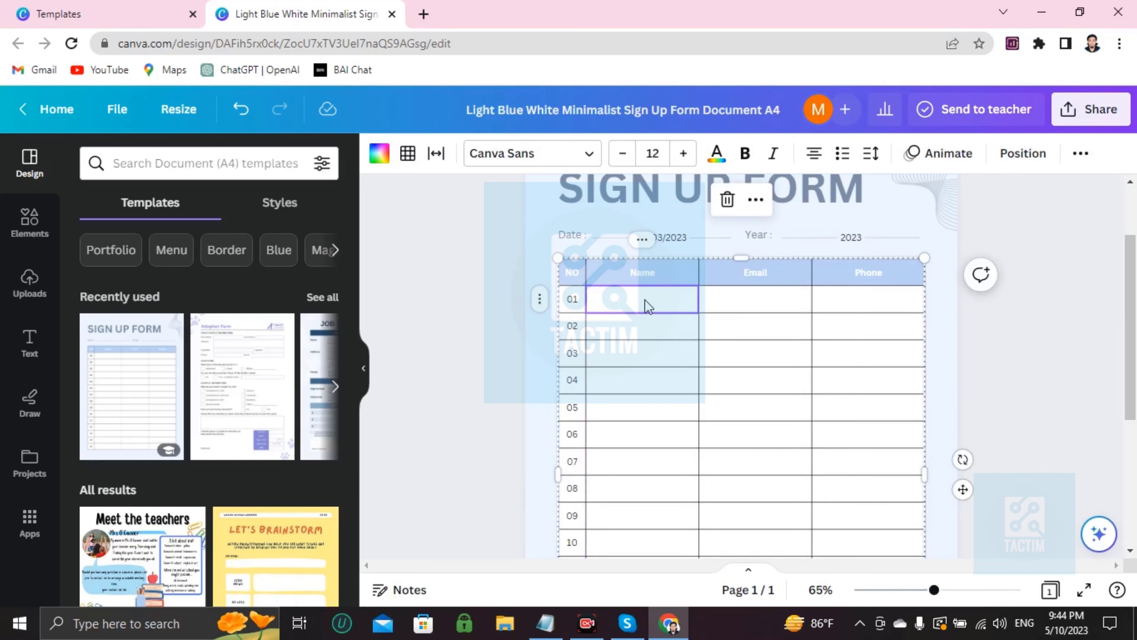
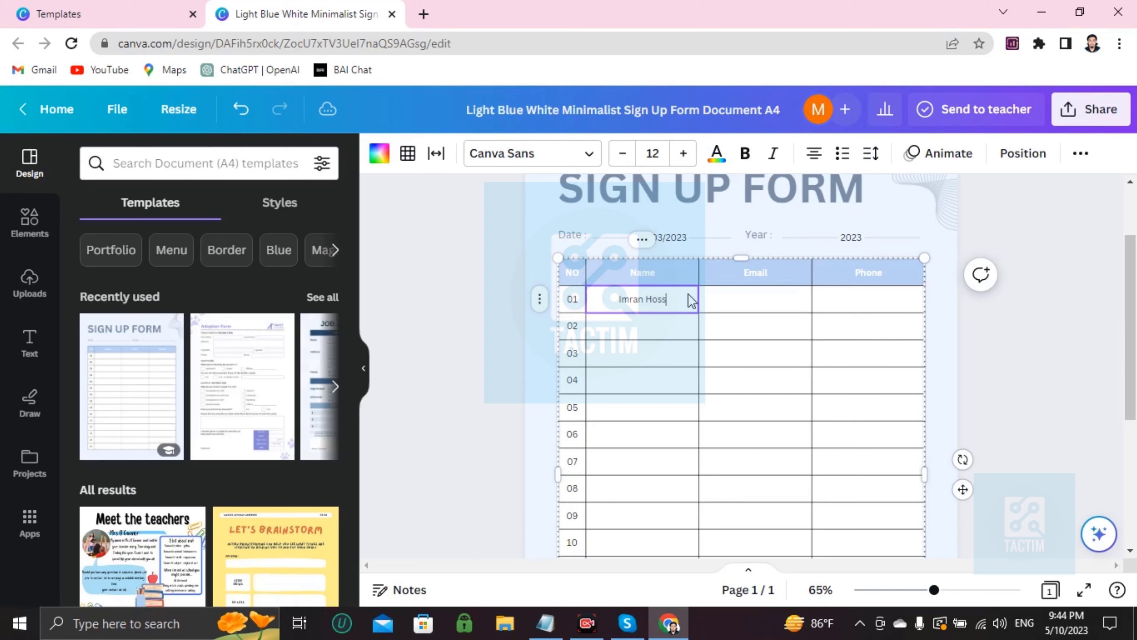
click(754, 299)
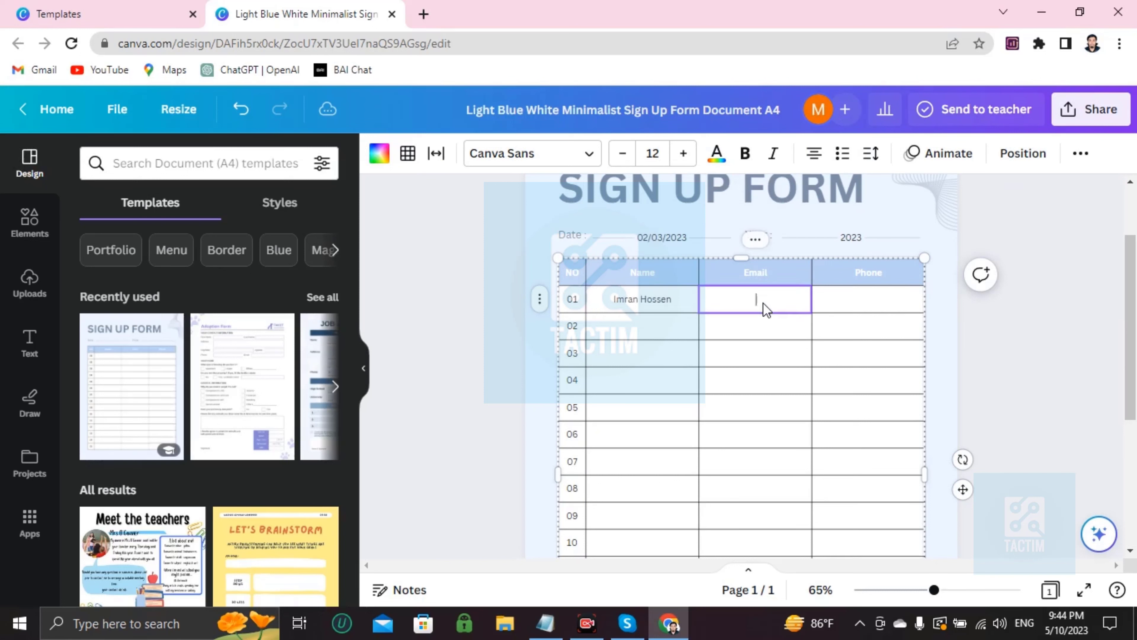
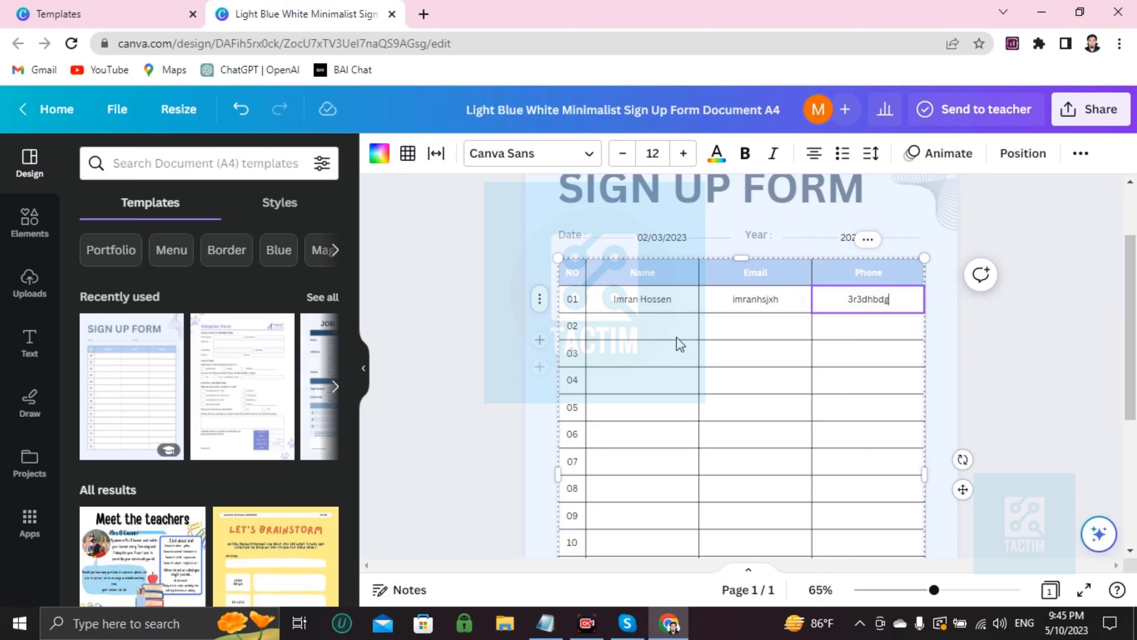
scroll(down, 3)
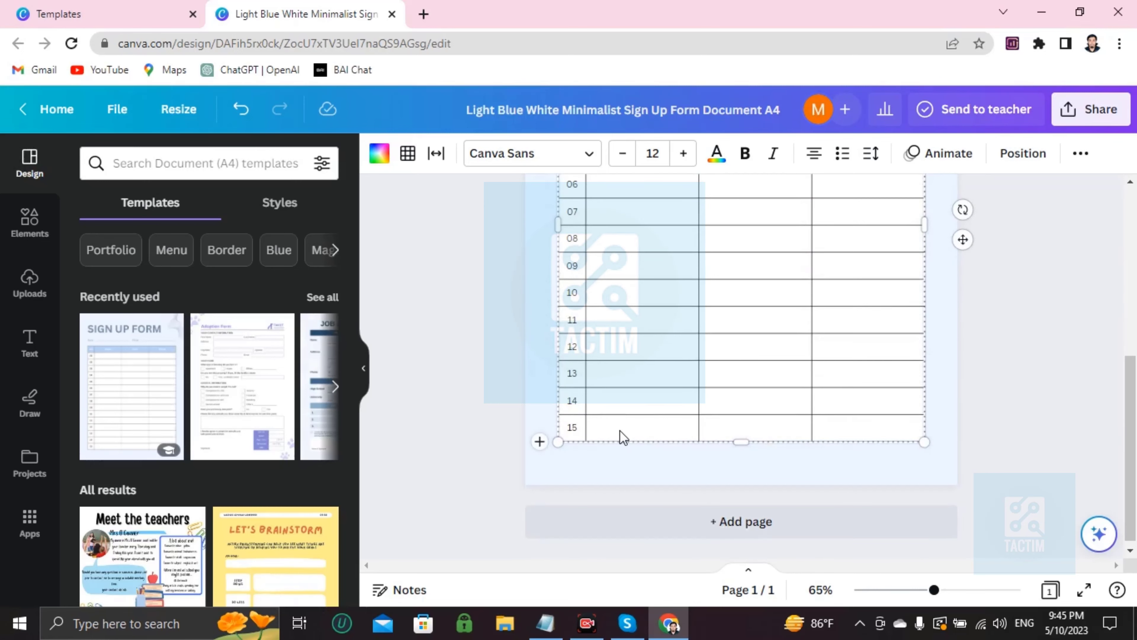
mouse_move(750, 504)
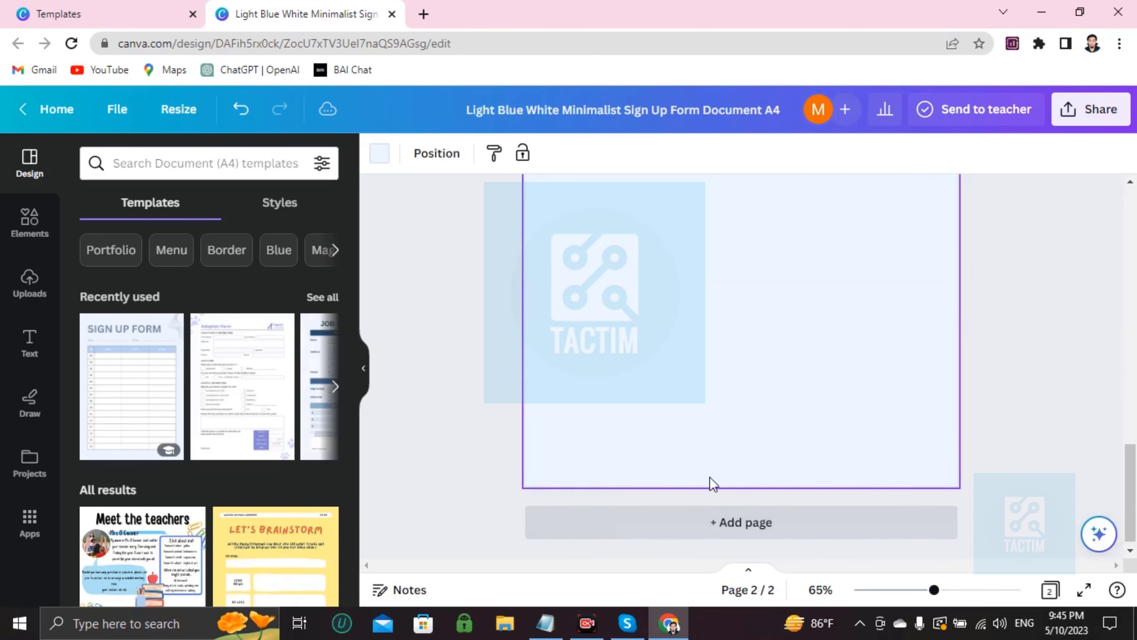
Add a second blank page below the form and reselect page one
scroll(down, 3)
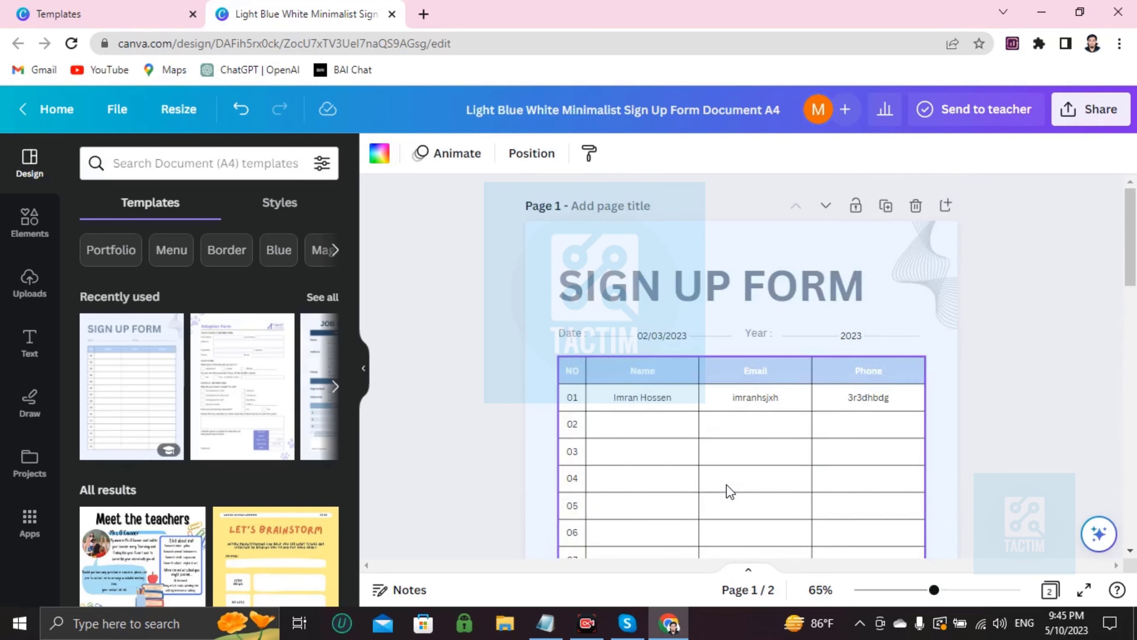
click(709, 285)
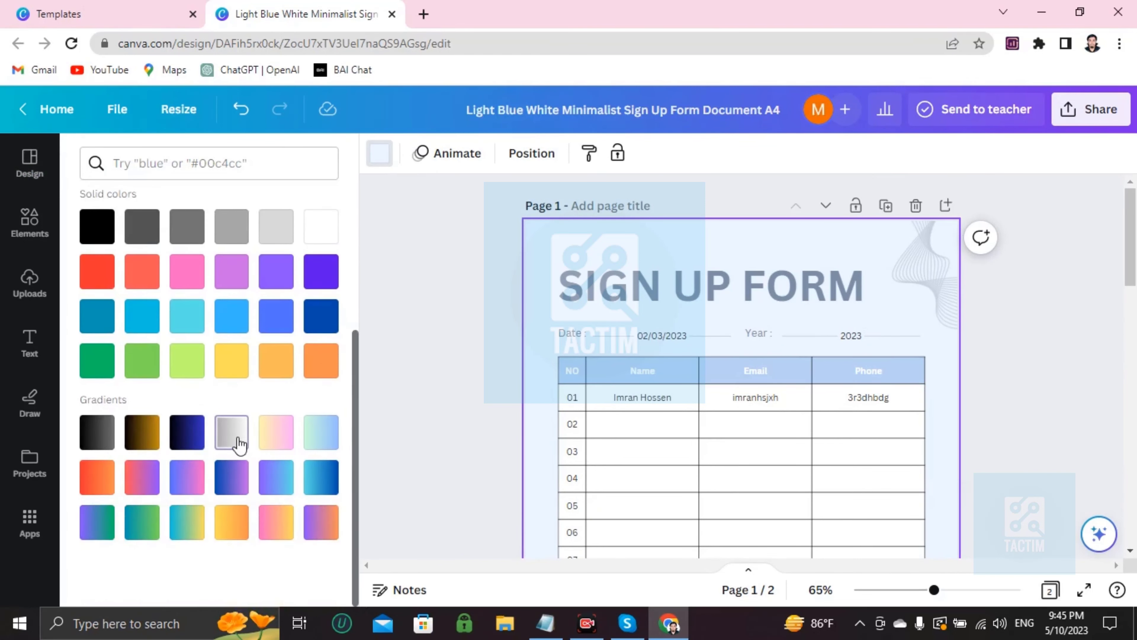
Apply the pastel yellow-pink gradient to page one and recolour the SIGN UP FORM title red
click(277, 432)
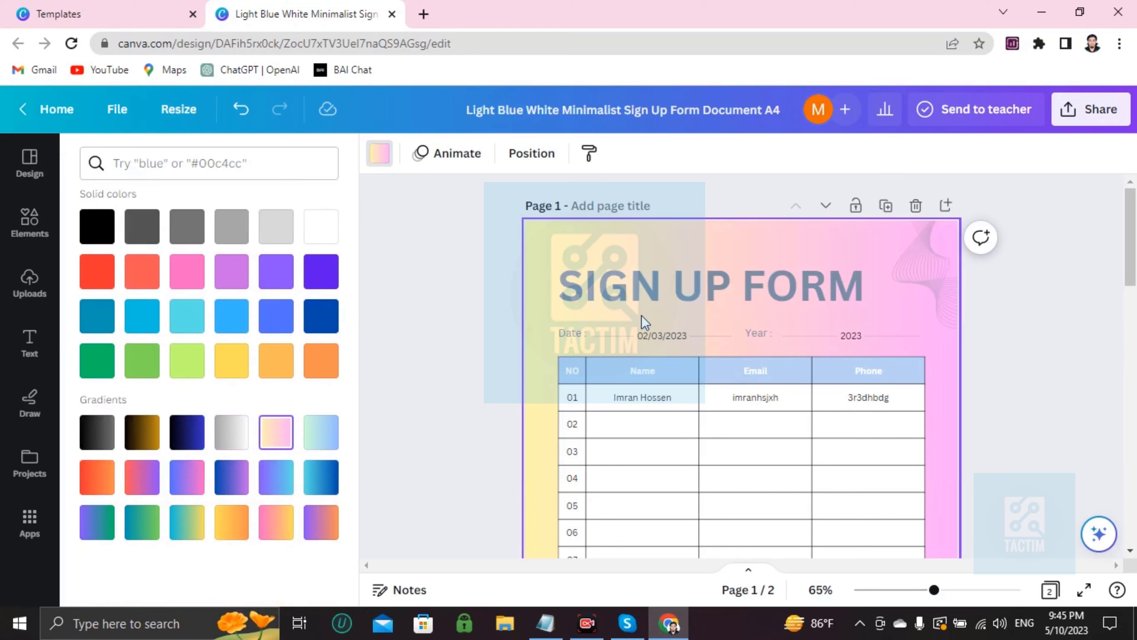
click(708, 285)
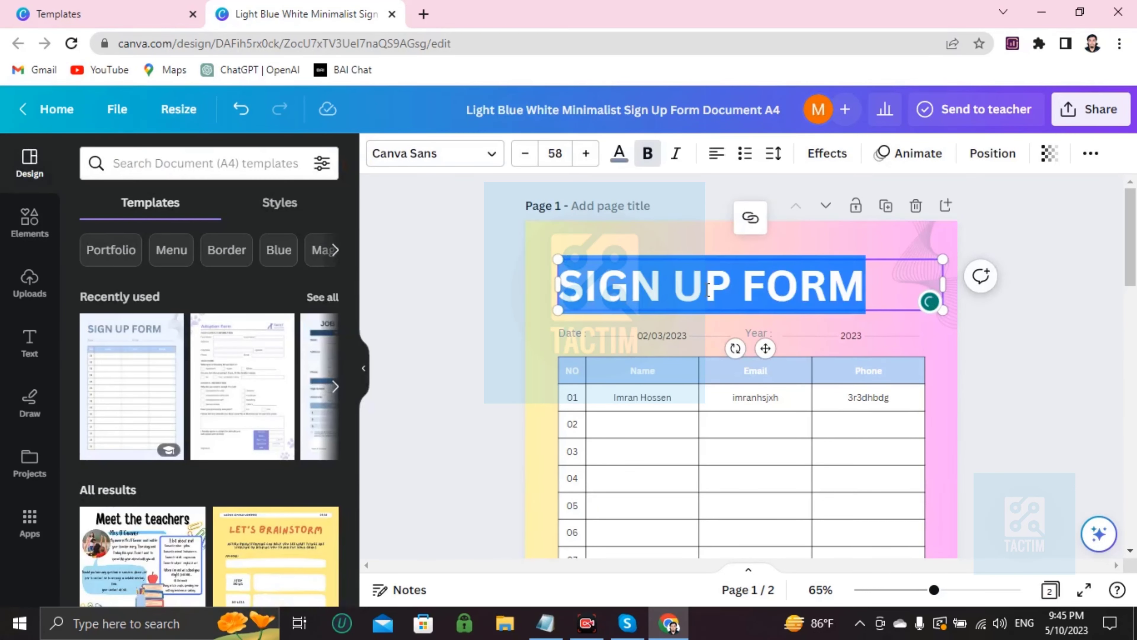
click(618, 152)
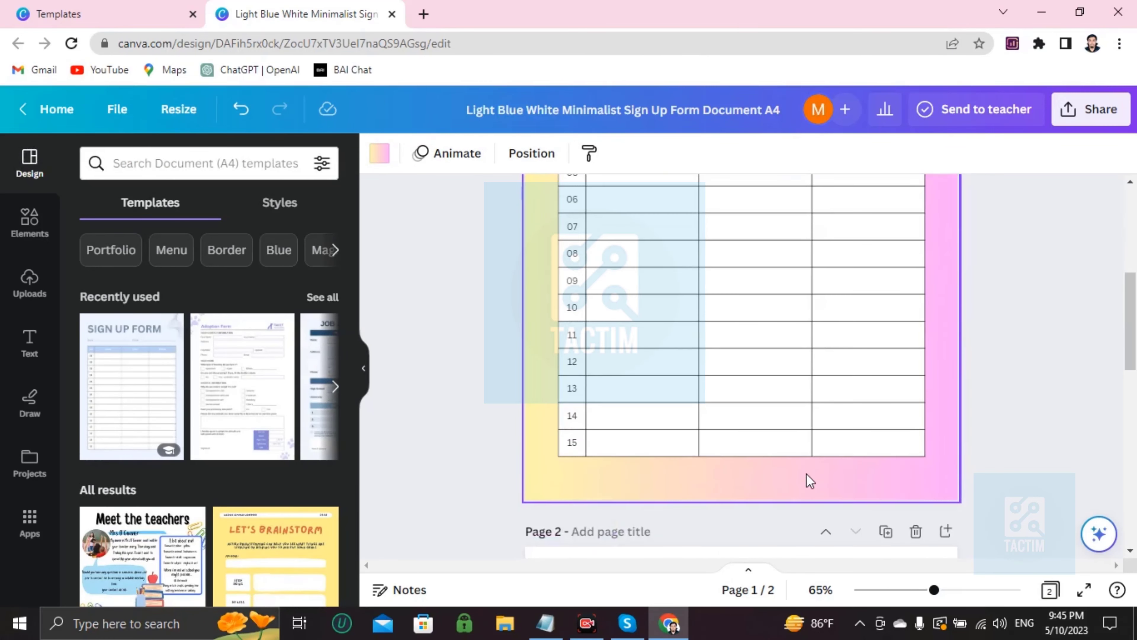
click(1091, 109)
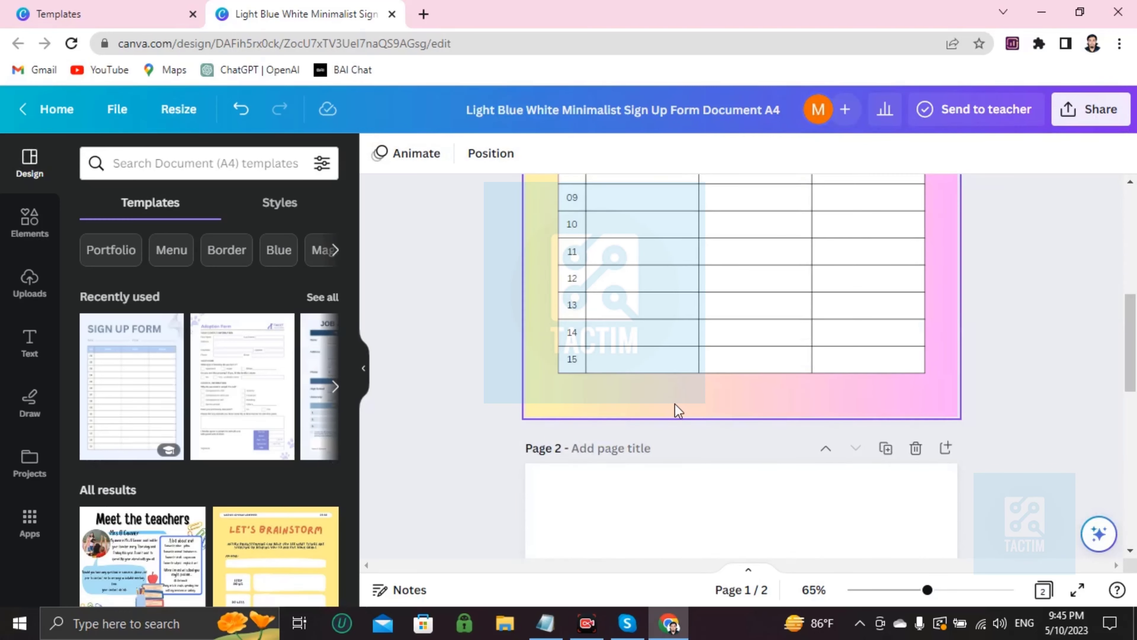
click(1092, 109)
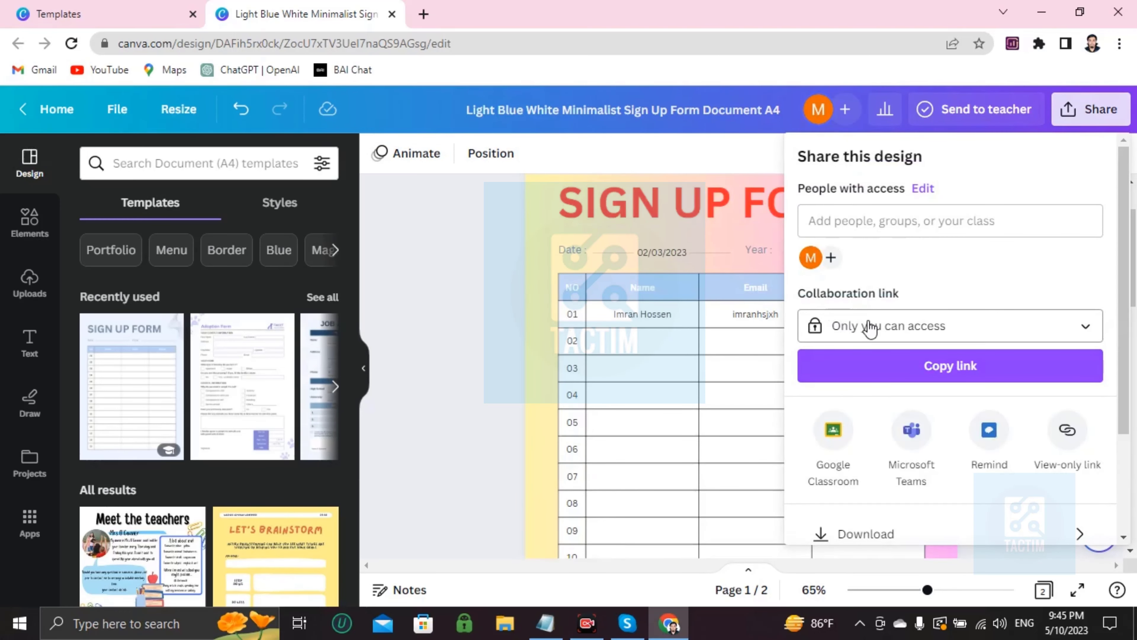
click(948, 326)
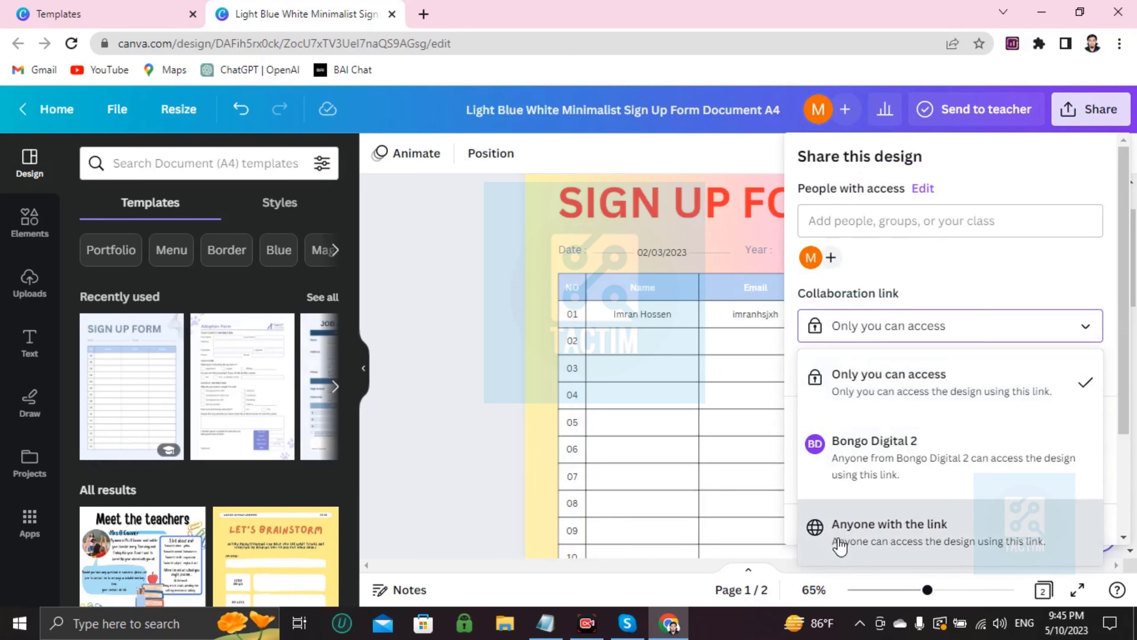
click(888, 524)
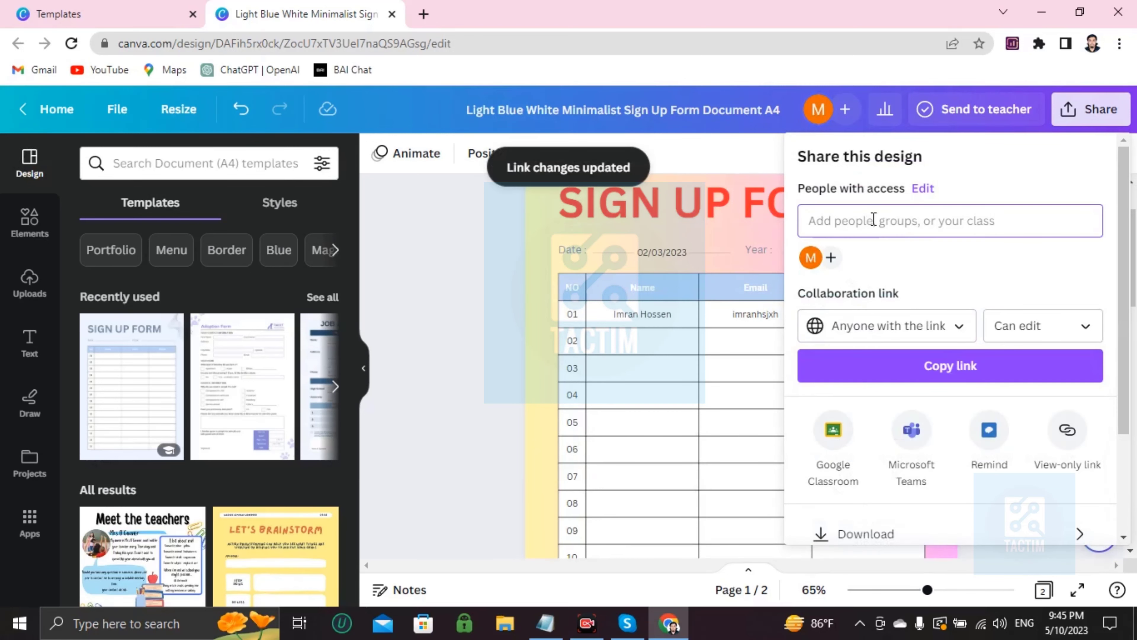
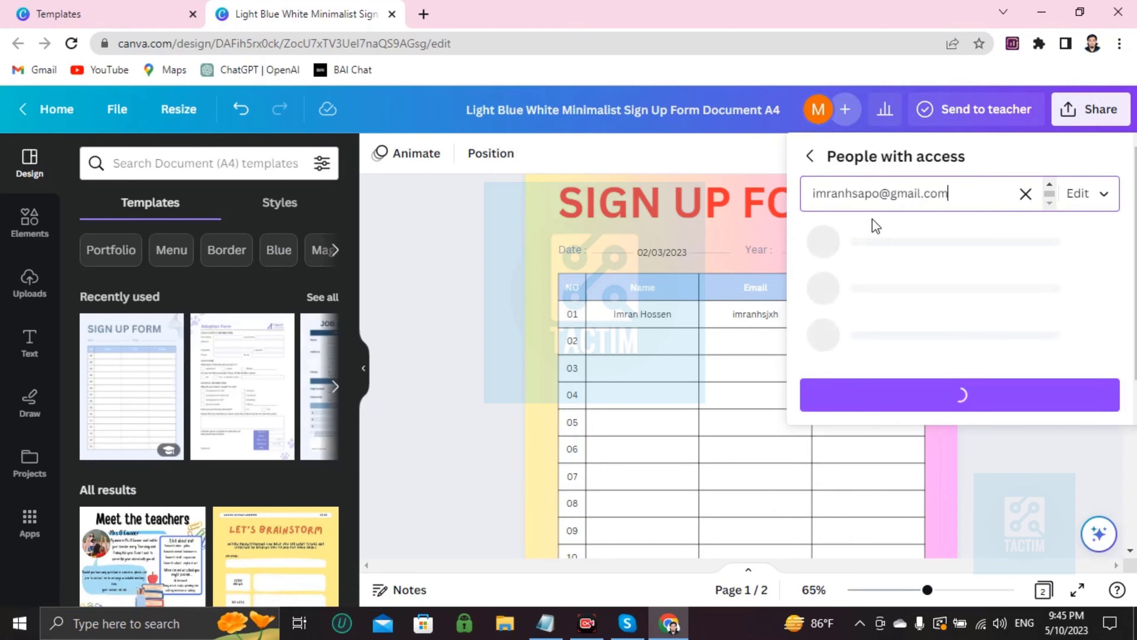